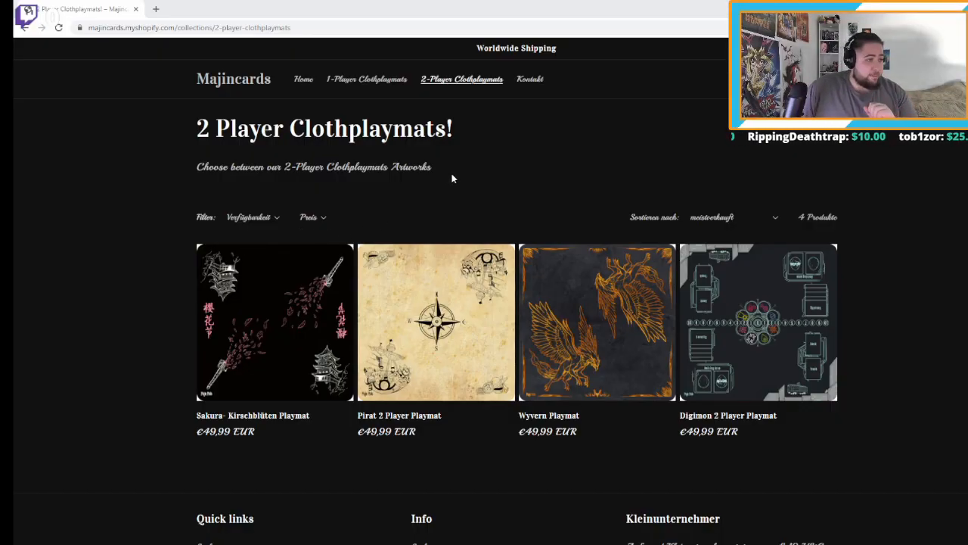
mouse_move(403, 154)
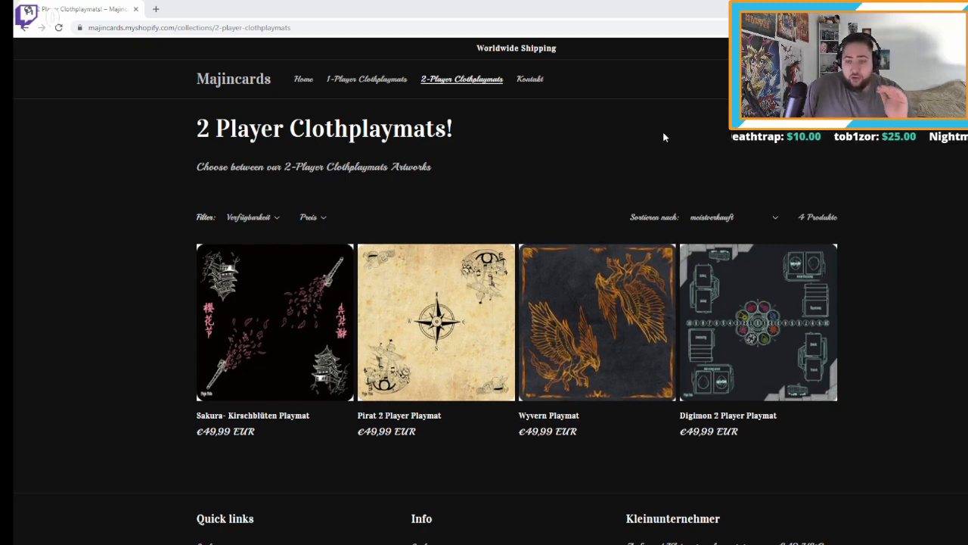
Step: Browse the 1-Player Cloth Playmats collection, then return to the Majincards home page via the logo
click(366, 78)
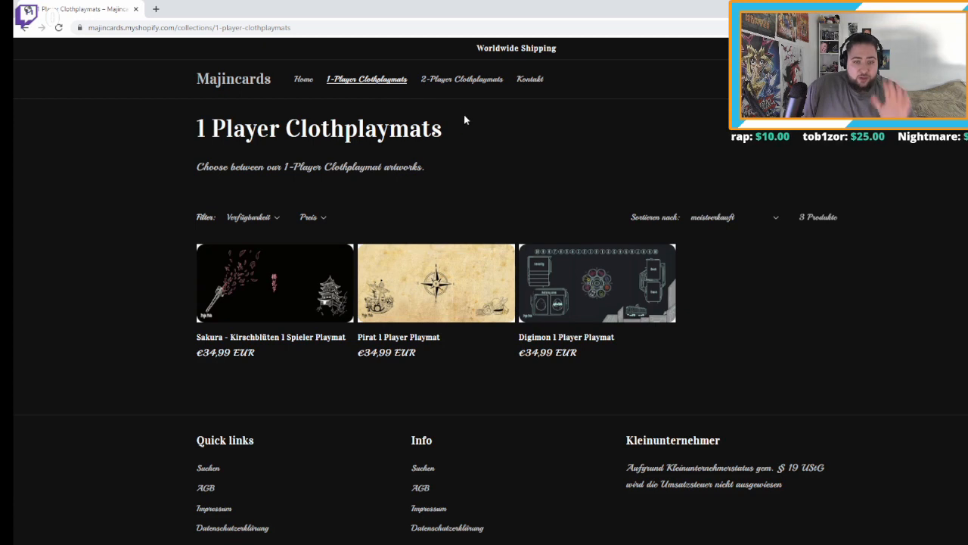
click(529, 79)
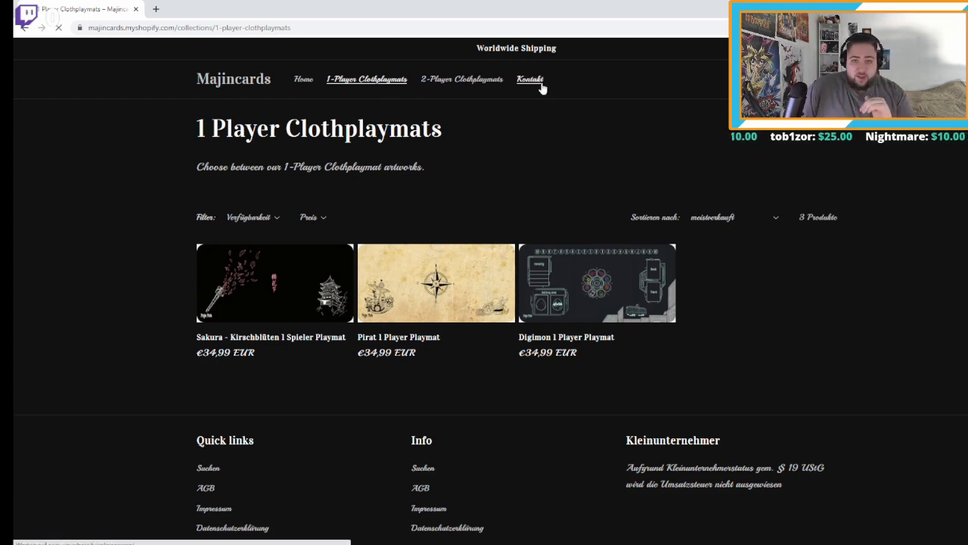
click(530, 78)
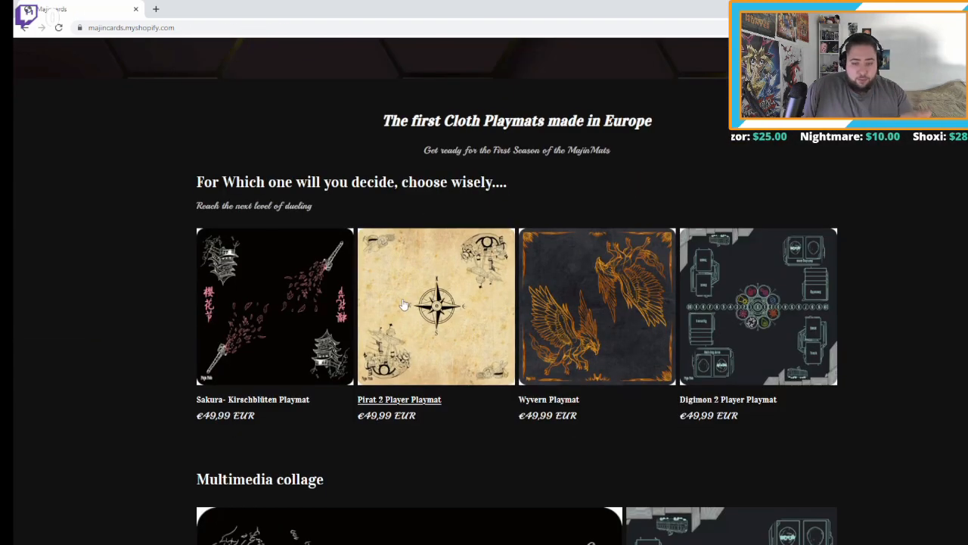
scroll(down, 3)
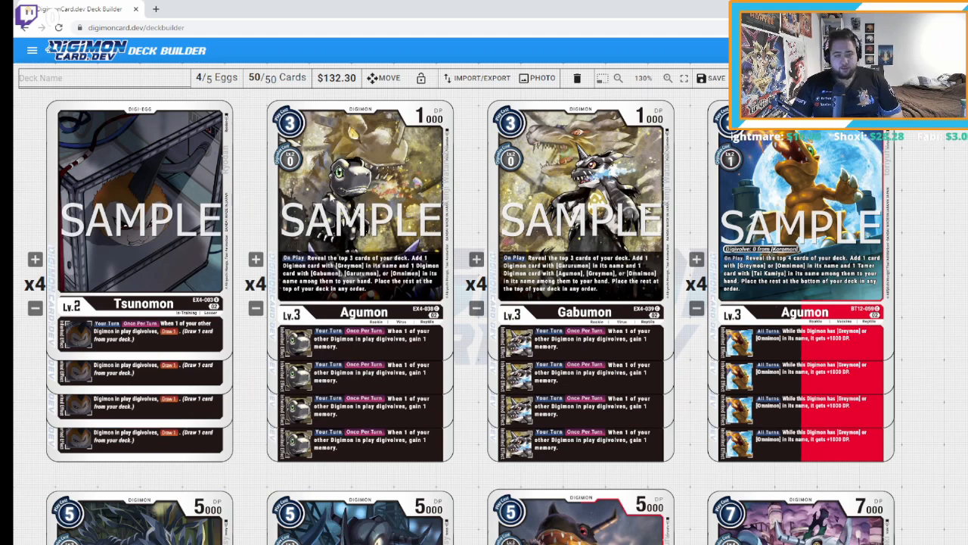
Step: Show the full details of the rightmost Agumon card in the 50-card deck
click(360, 189)
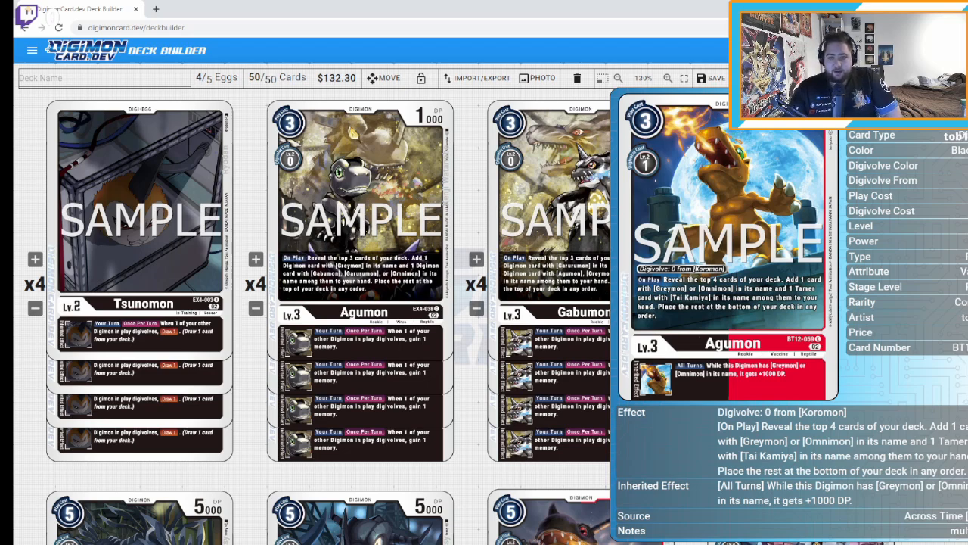
Step: Read Garurumon's card details, close them, then show WereGarurumon's full details
scroll(down, 3)
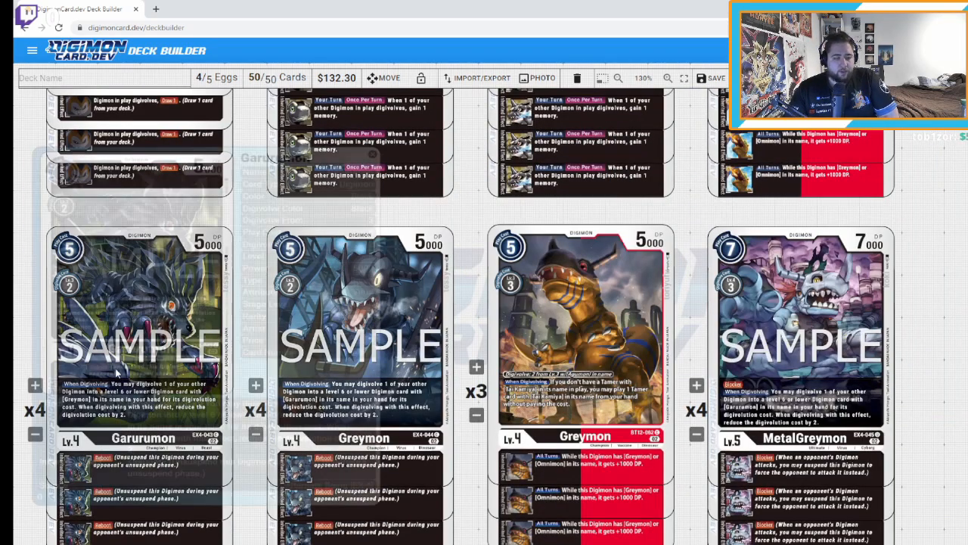
click(139, 325)
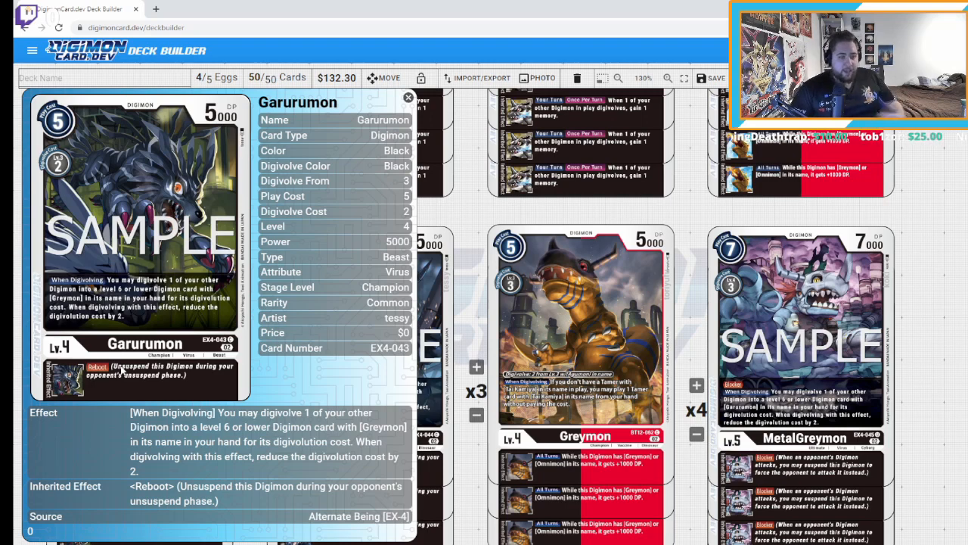
click(409, 97)
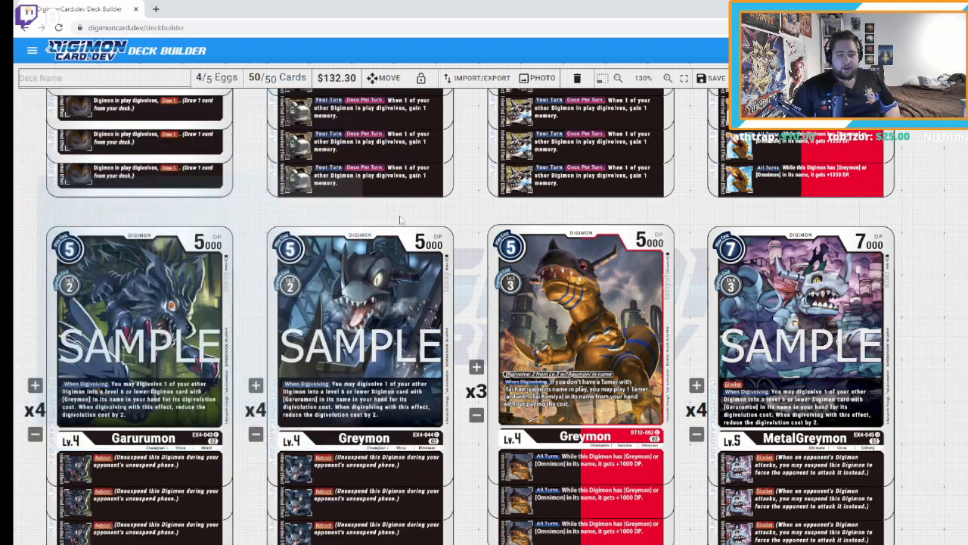
click(360, 332)
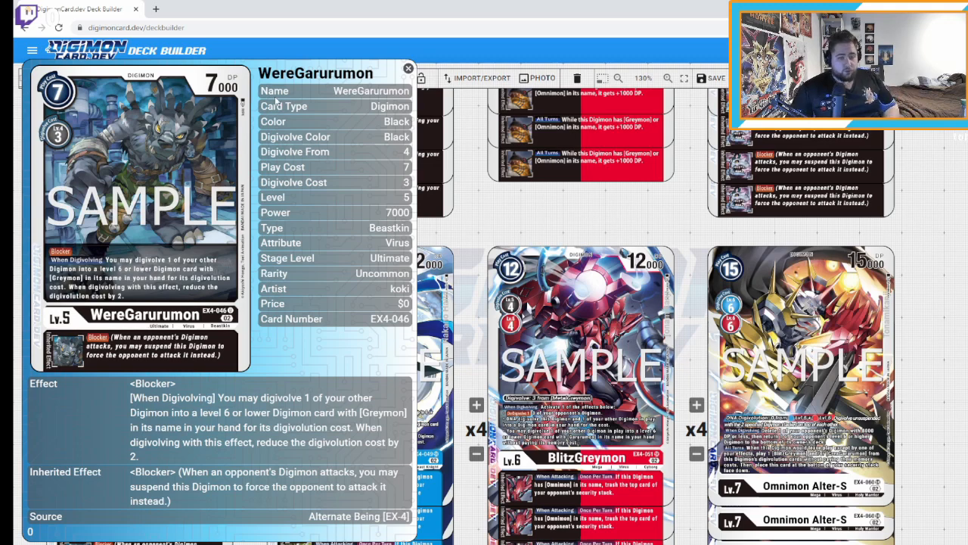
Step: Close the WereGarurumon popup and scroll to the WereGarurumon-to-Omnimon row with CresGarurumon
click(408, 68)
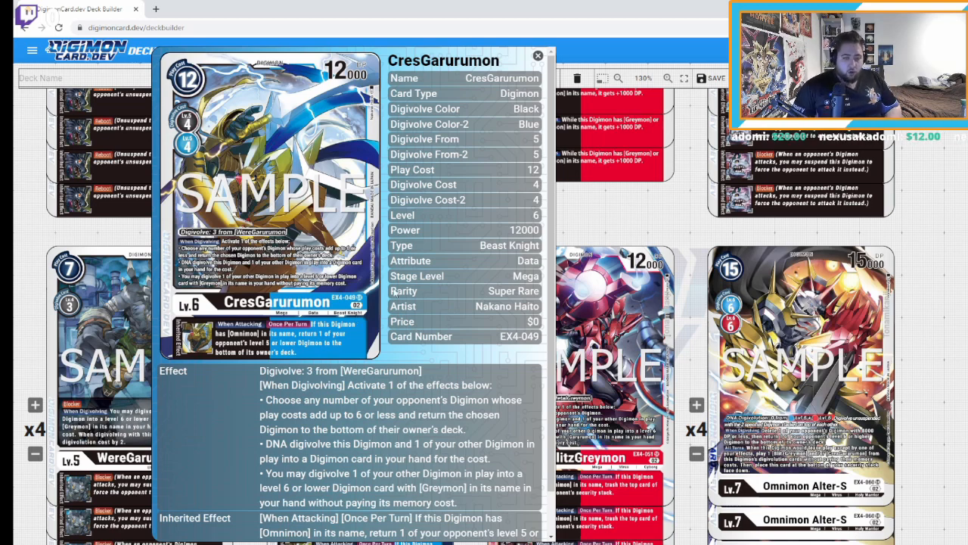
scroll(down, 3)
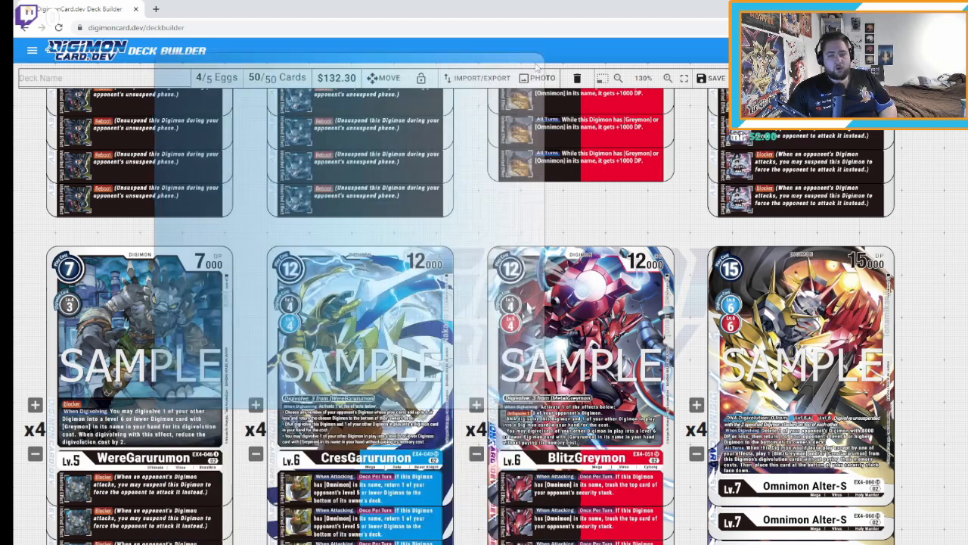
click(581, 341)
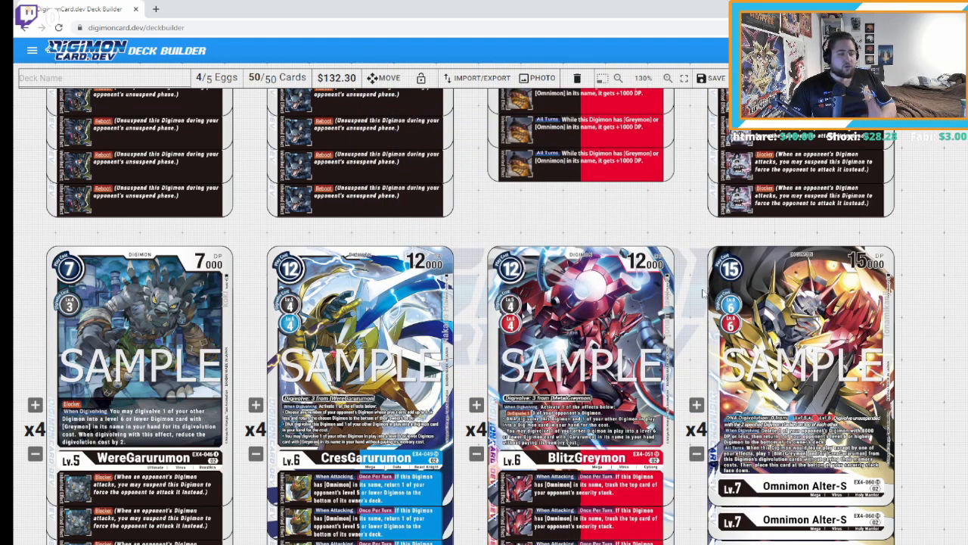
scroll(down, 3)
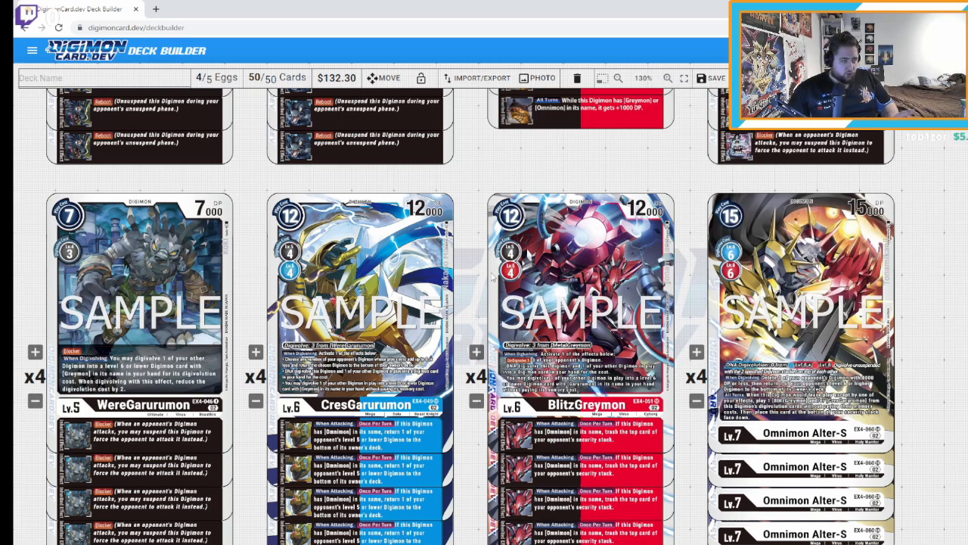
Step: View the Nokia Shiramine tamer card's details, then close the popup
scroll(down, 3)
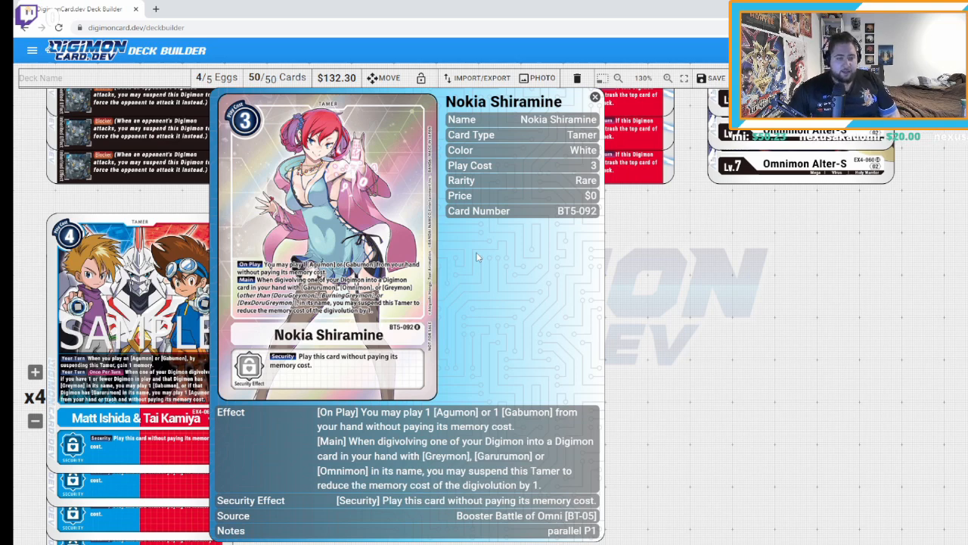
mouse_move(454, 269)
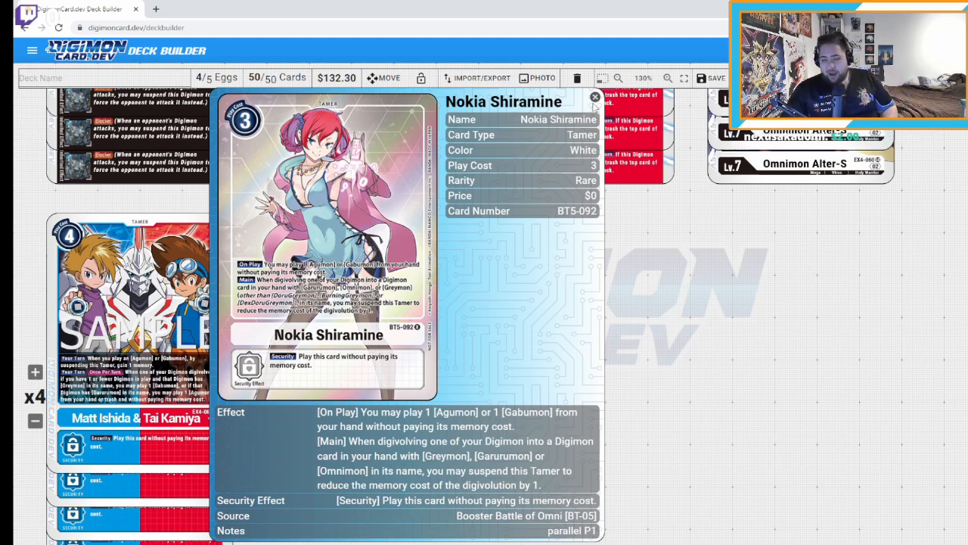
click(597, 97)
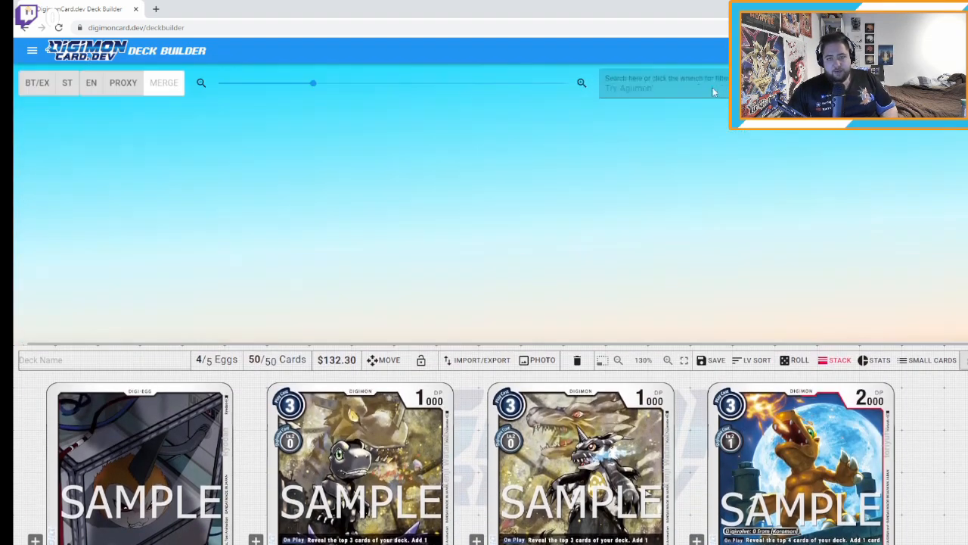
Step: Search the card pool for 'omnimon' to list the Omnimon cards
text(omnimon)
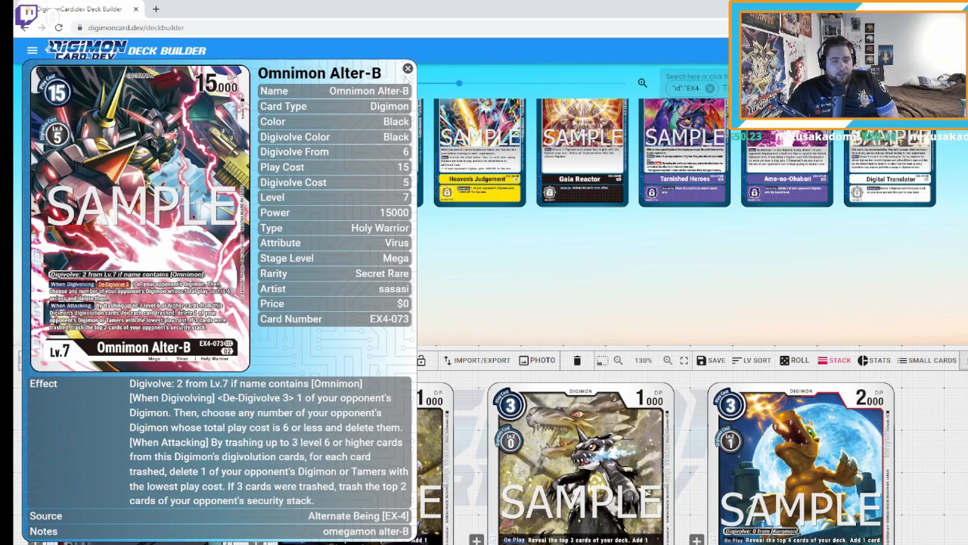
Step: Close Omnimon Alter-B and show the Adze Beast Blade & Shining Dragon Bullet option card's details
click(407, 68)
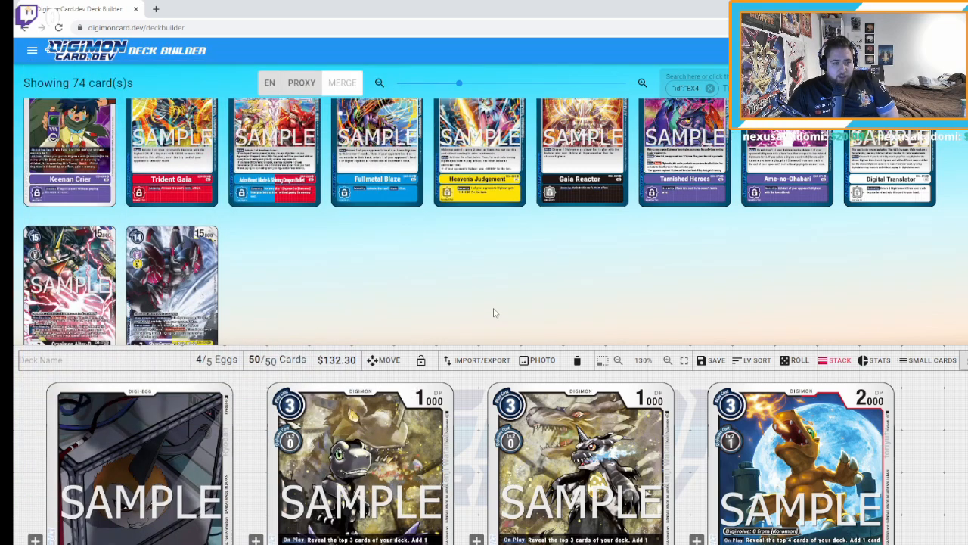
click(276, 152)
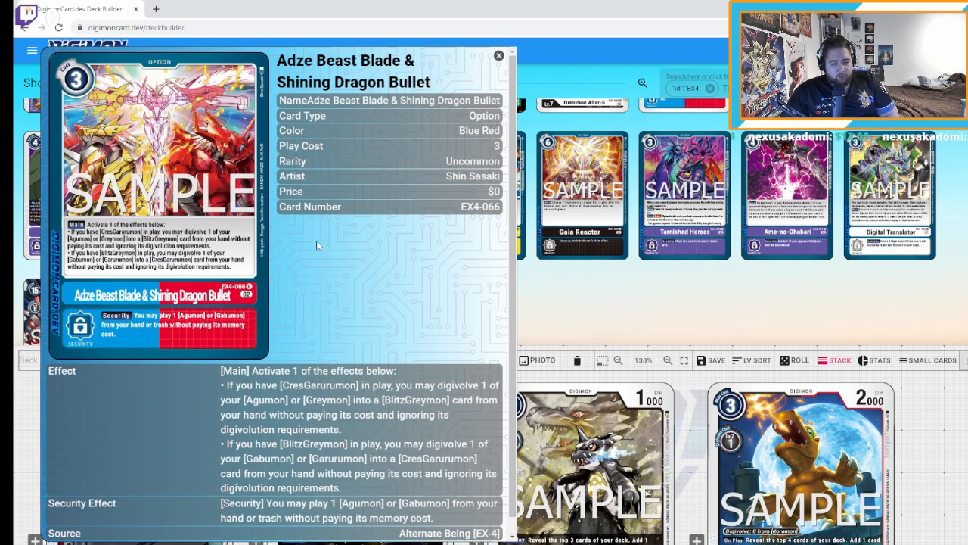
mouse_move(316, 247)
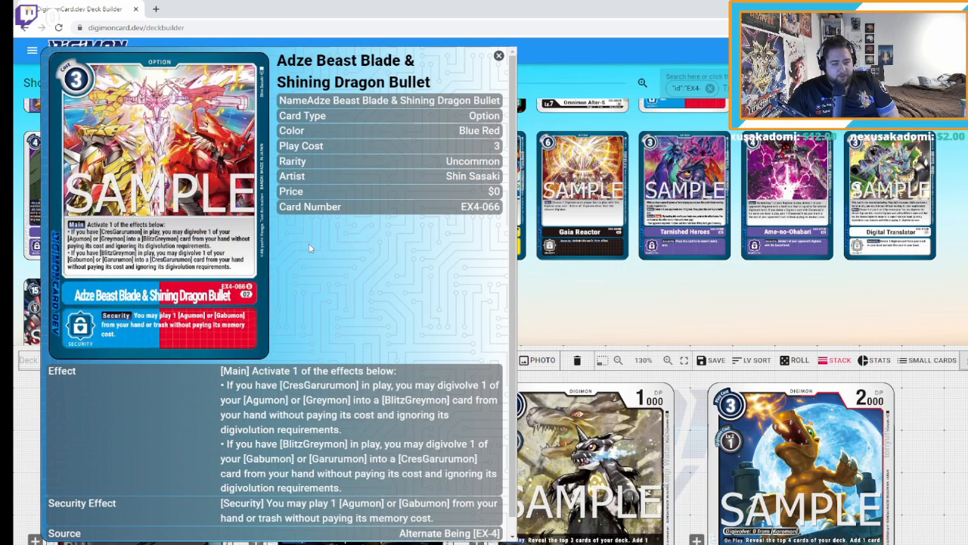
mouse_move(375, 436)
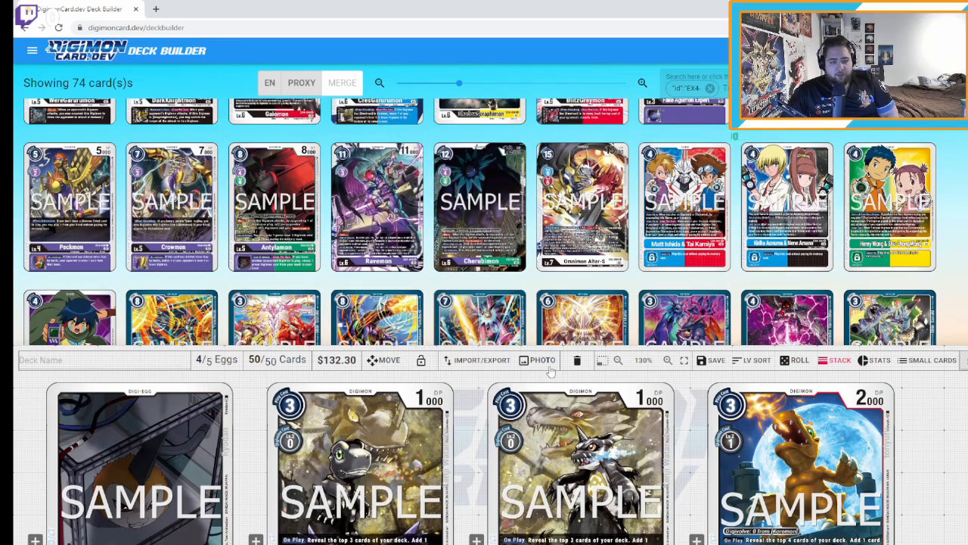
Step: Scroll the deck list from the Tsunomon row down to Omnimon Alter-S
scroll(down, 3)
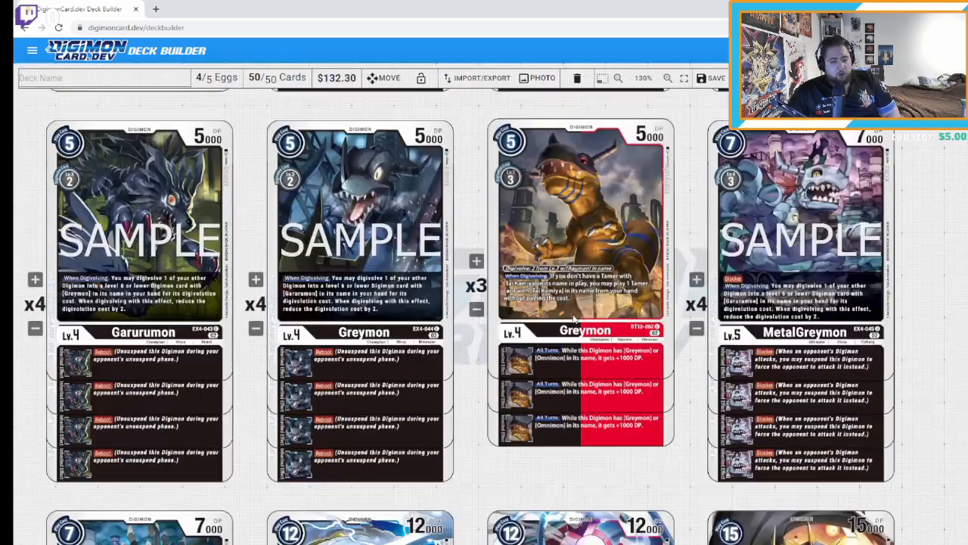
scroll(down, 3)
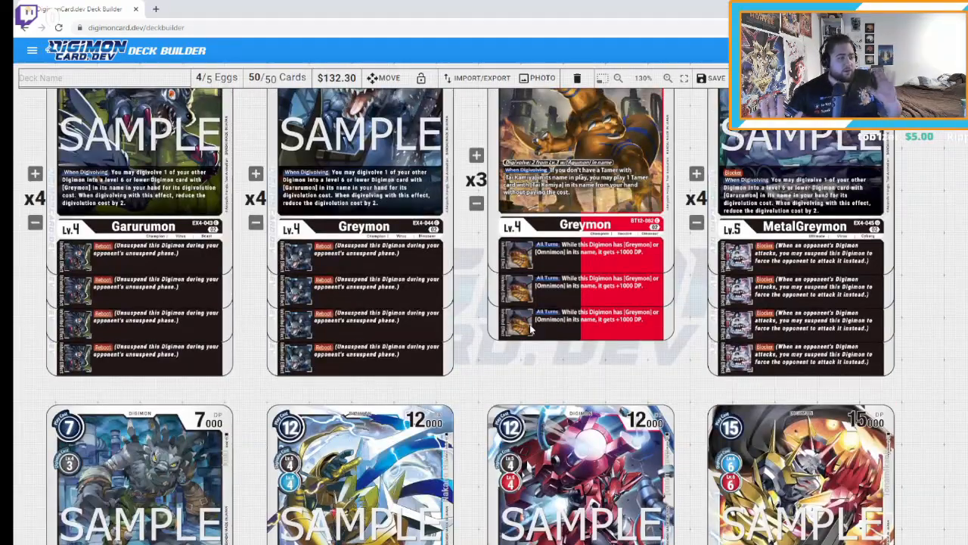
mouse_move(416, 348)
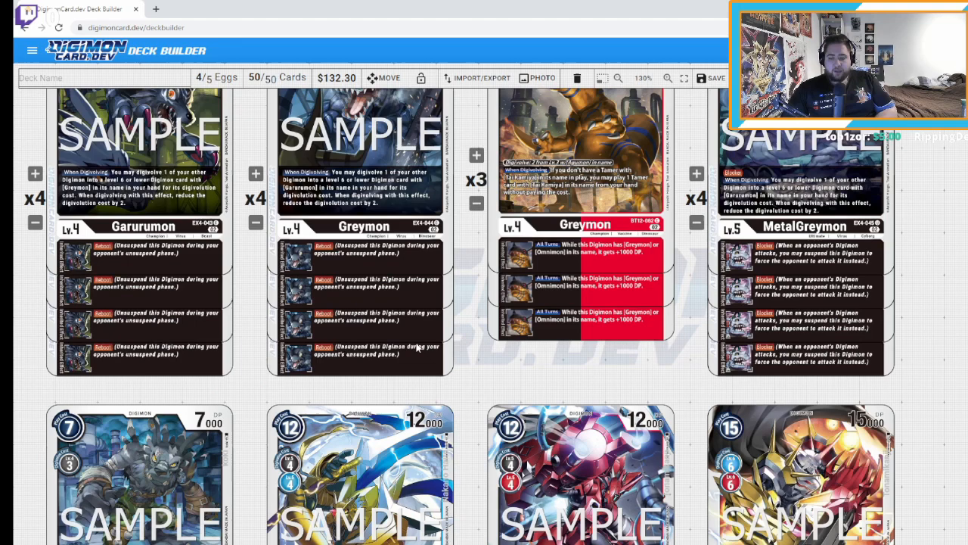
scroll(down, 3)
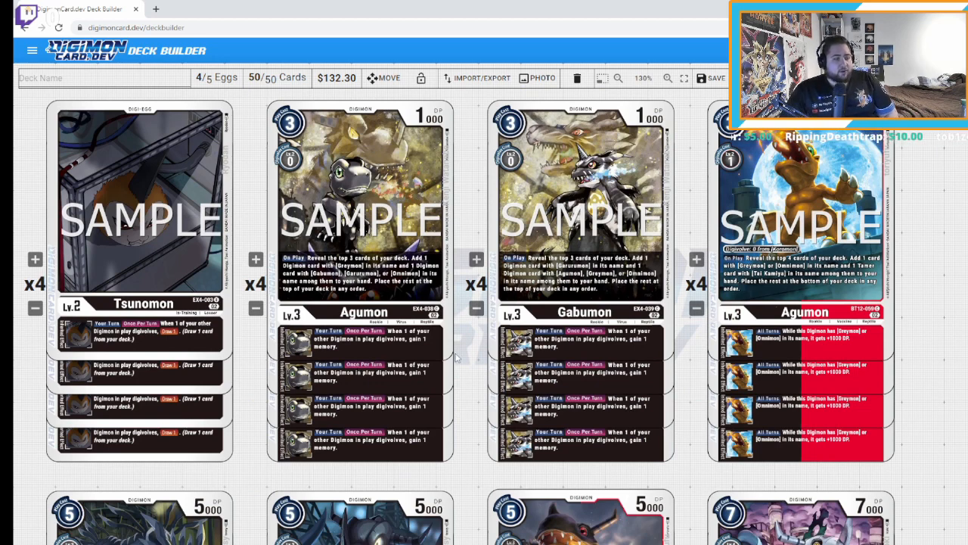
mouse_move(88, 279)
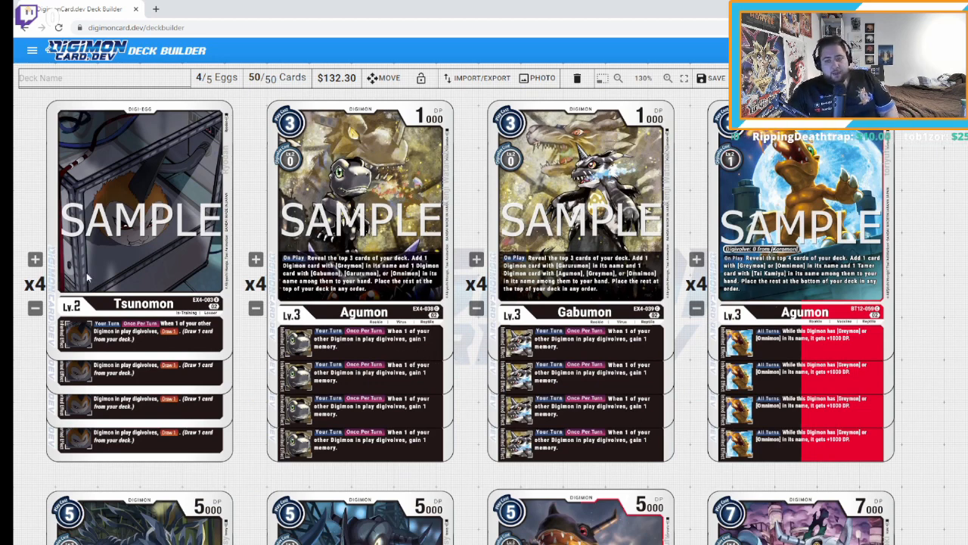
mouse_move(351, 356)
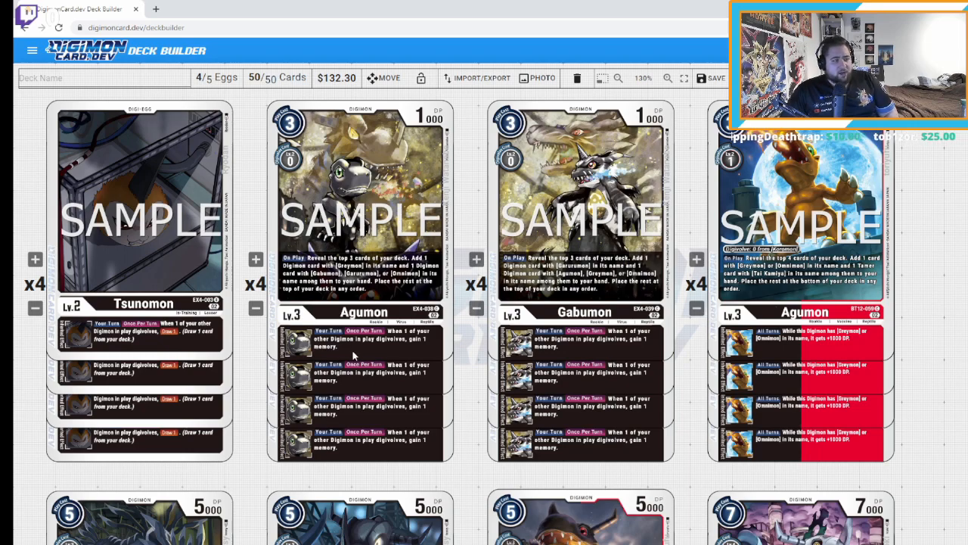
scroll(down, 3)
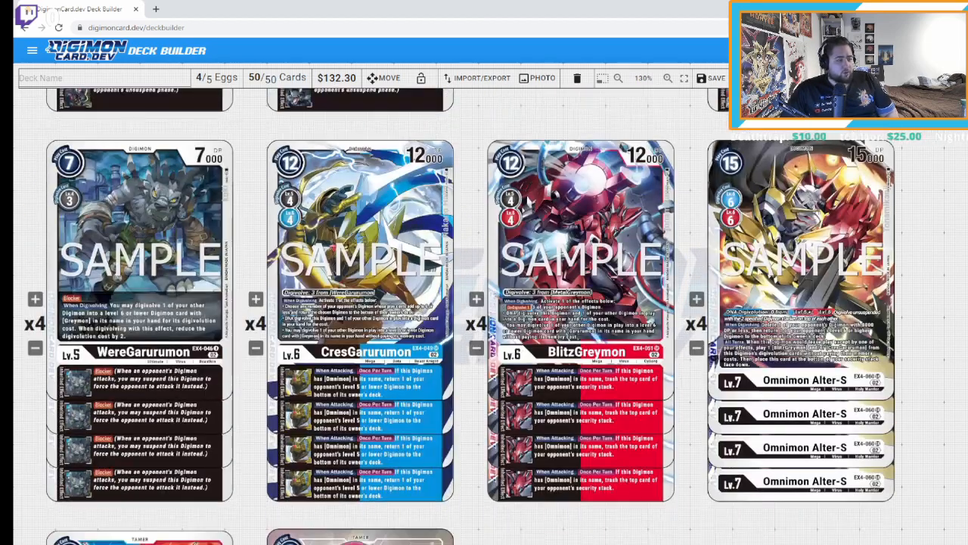